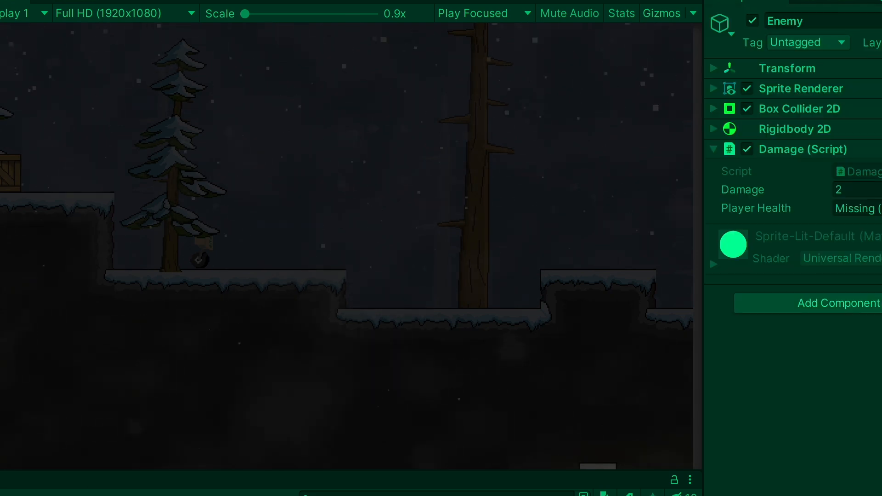
Expand the SliderBarBacking asset and preview its HealthSlider(Back) and HealthSlider(Front) sprites
{"action": "left_click", "coordinate": [377, 4]}
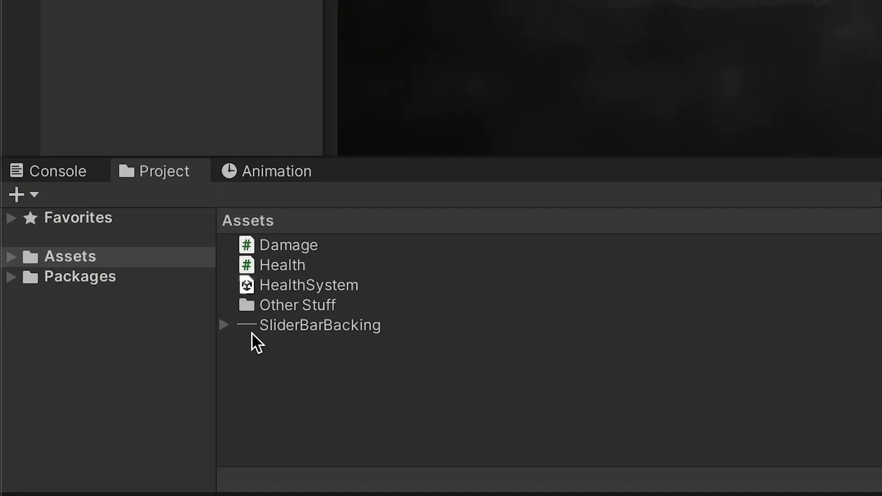
{"action": "left_click", "coordinate": [224, 325]}
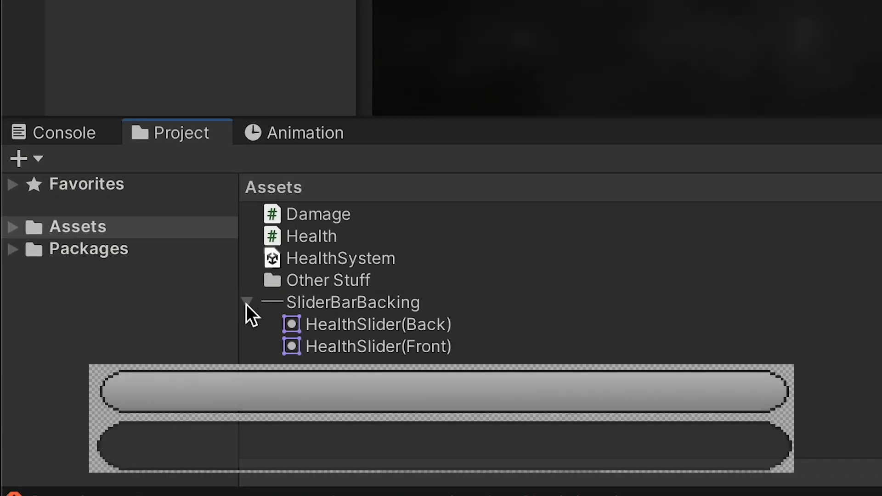
{"action": "left_click", "coordinate": [371, 325]}
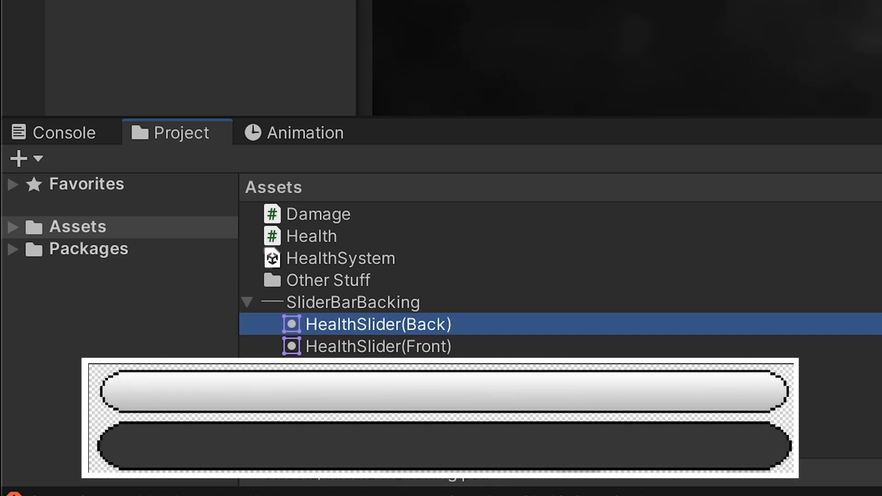
{"action": "left_click", "coordinate": [377, 346]}
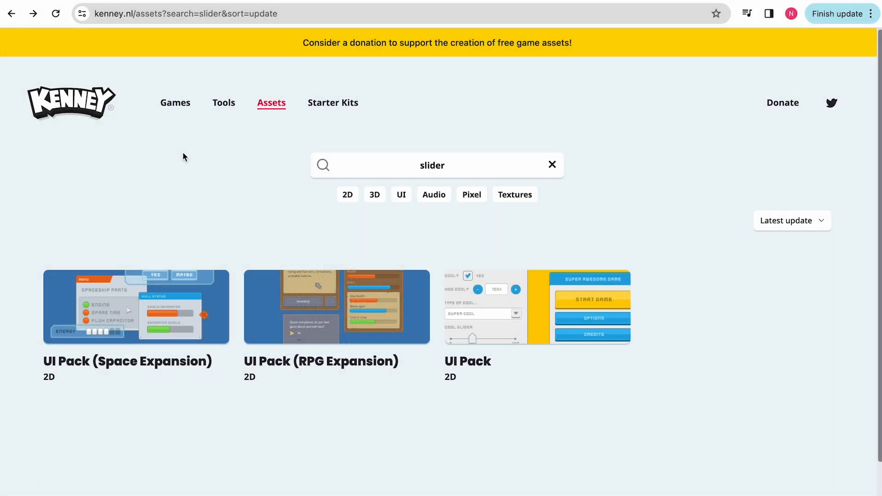
{"action": "mouse_move", "coordinate": [207, 184]}
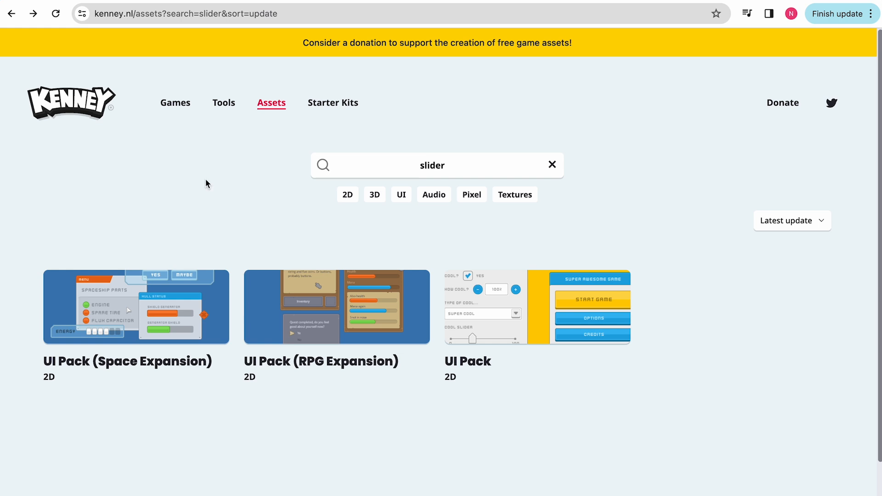
Open the UI Pack (RPG Expansion) asset page from the slider search results
{"action": "left_click", "coordinate": [321, 361]}
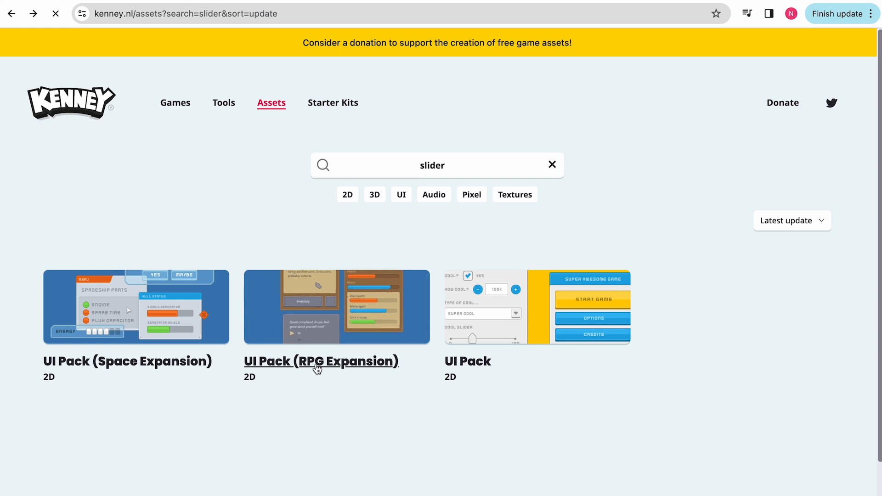
{"action": "left_click", "coordinate": [321, 361]}
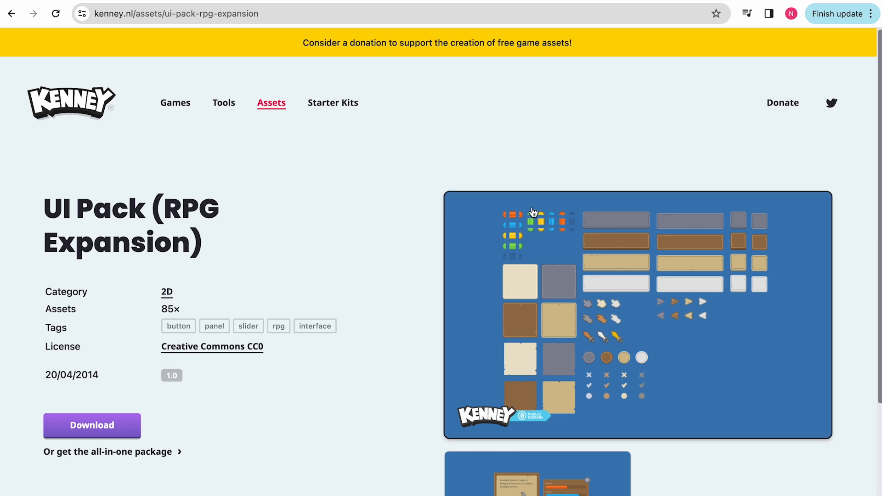
{"action": "mouse_move", "coordinate": [547, 392]}
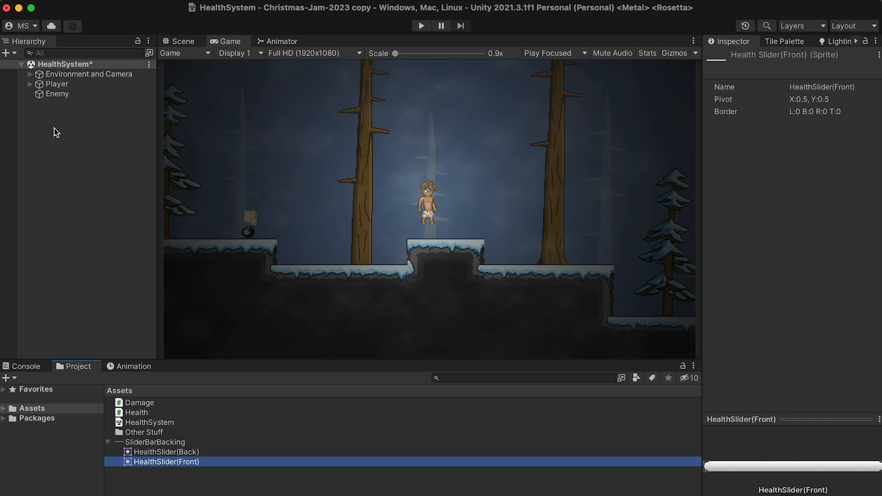
Add a UI Canvas scaling with screen size at a 1920×1080 reference resolution
{"action": "right_click", "coordinate": [55, 131]}
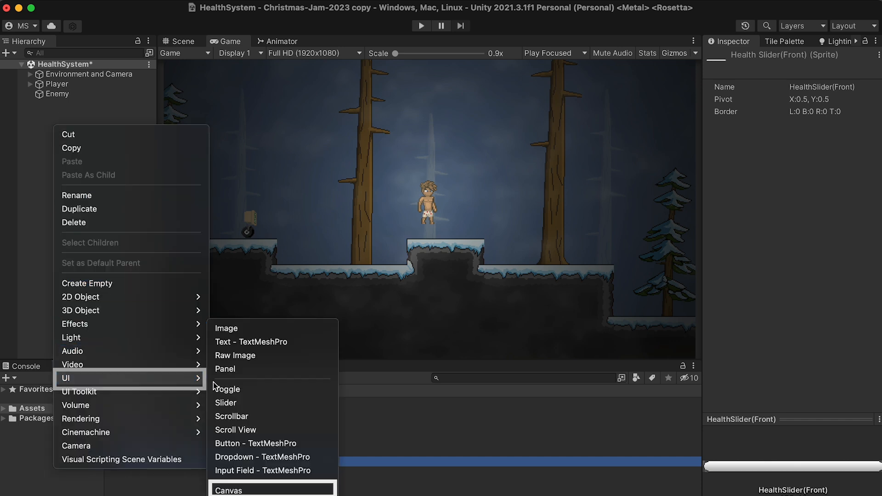
{"action": "left_click", "coordinate": [227, 490]}
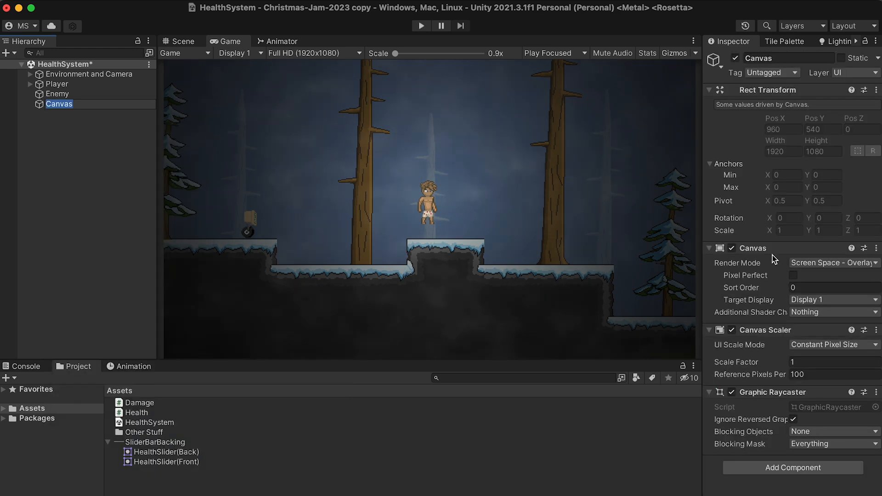
{"action": "mouse_move", "coordinate": [739, 355]}
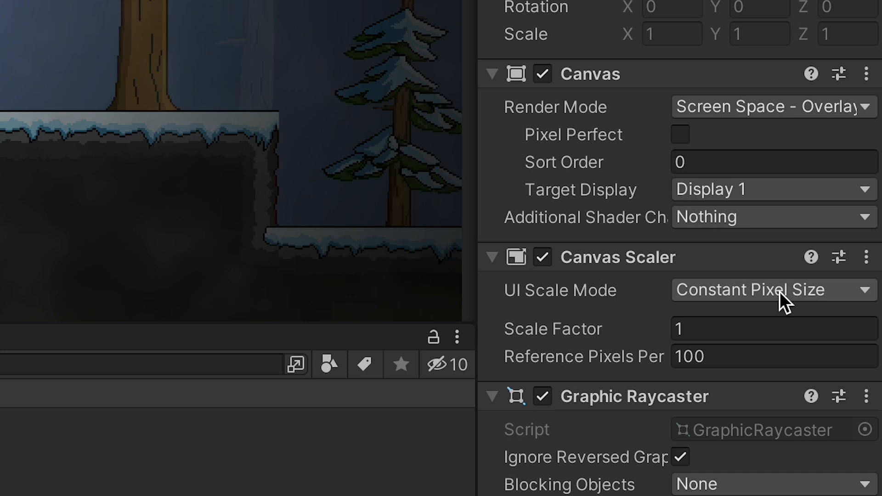
{"action": "left_click", "coordinate": [765, 290]}
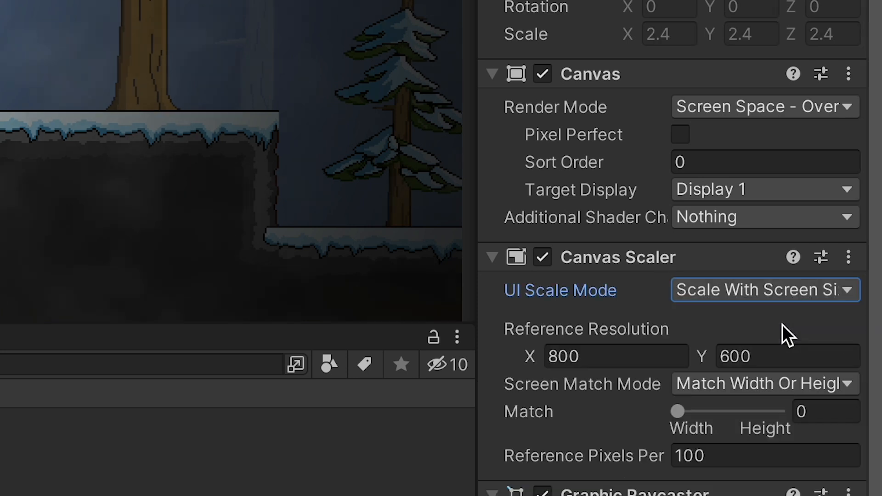
{"action": "mouse_move", "coordinate": [745, 487]}
{"action": "type", "text": "1080"}
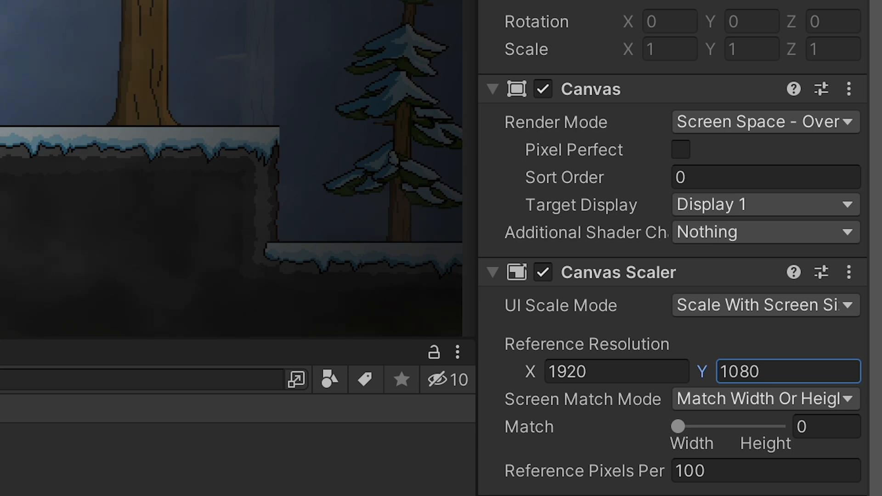
{"action": "scroll", "scroll_direction": "up", "scroll_amount": 3}
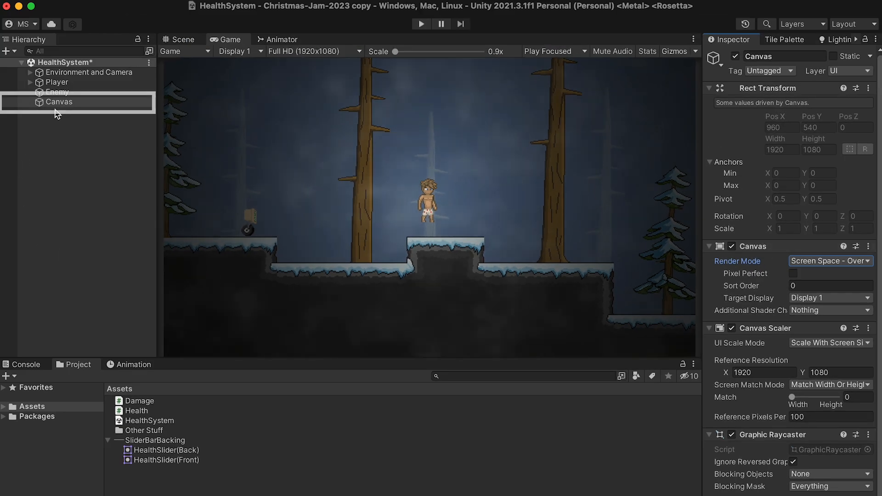
Add a slider under the Canvas and delete its Handle Slide Area, keeping Background and Fill Area
{"action": "right_click", "coordinate": [59, 102]}
{"action": "type", "text": "HealthSlider"}
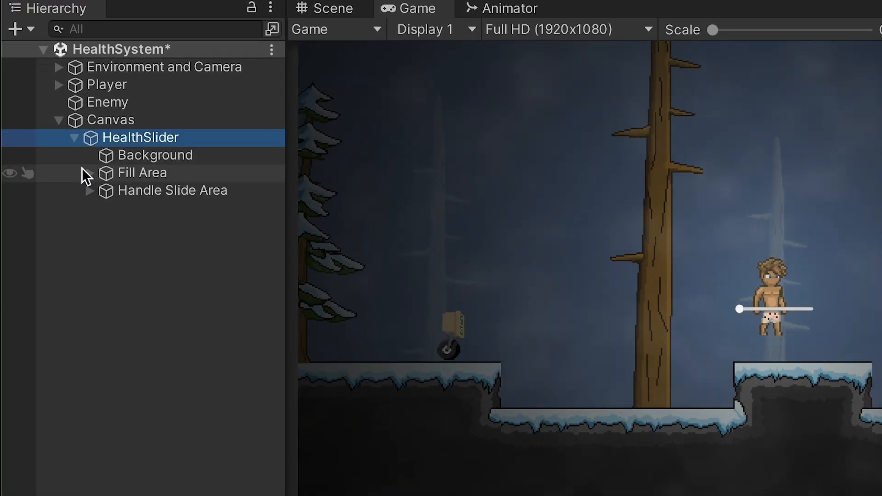
{"action": "left_click", "coordinate": [89, 173]}
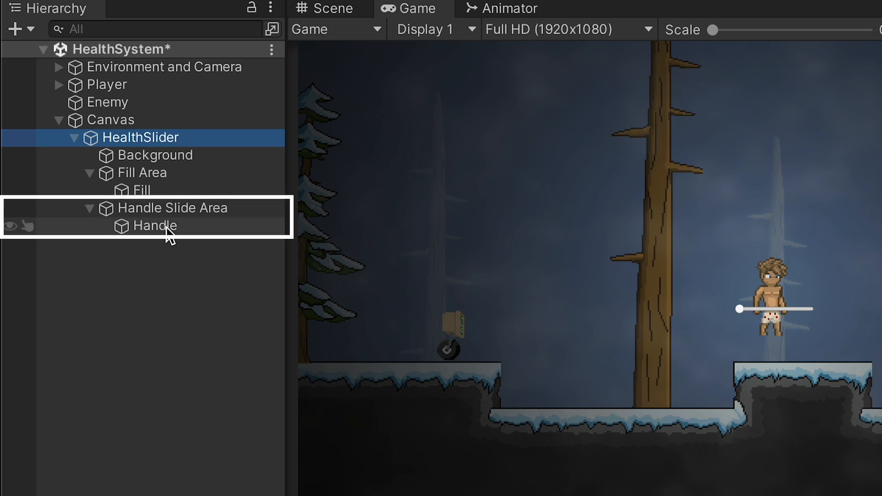
{"action": "left_click", "coordinate": [173, 207]}
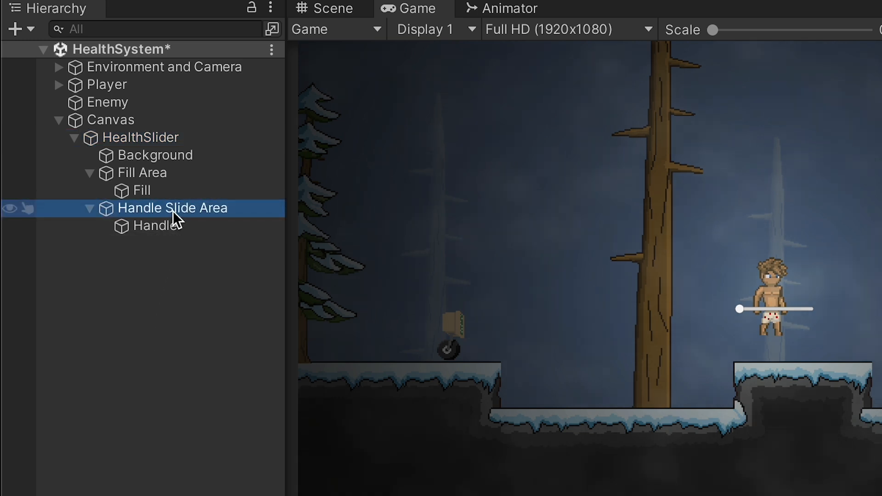
{"action": "right_click", "coordinate": [173, 208]}
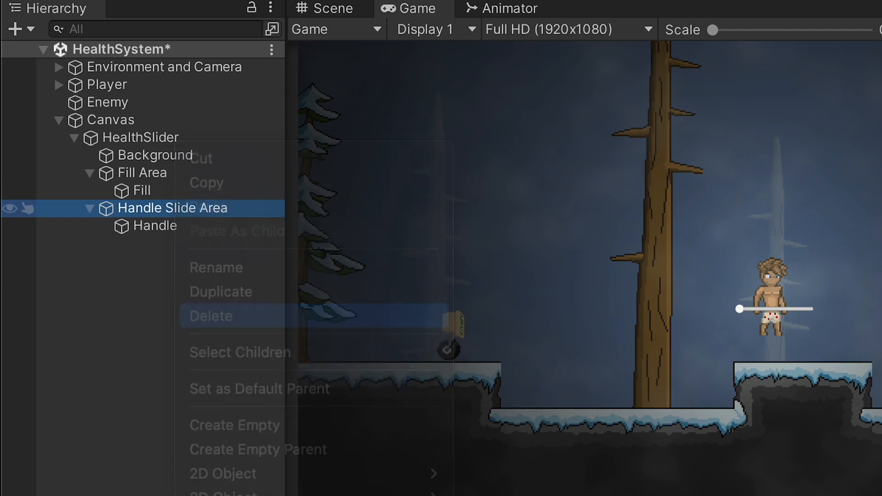
{"action": "left_click", "coordinate": [211, 315]}
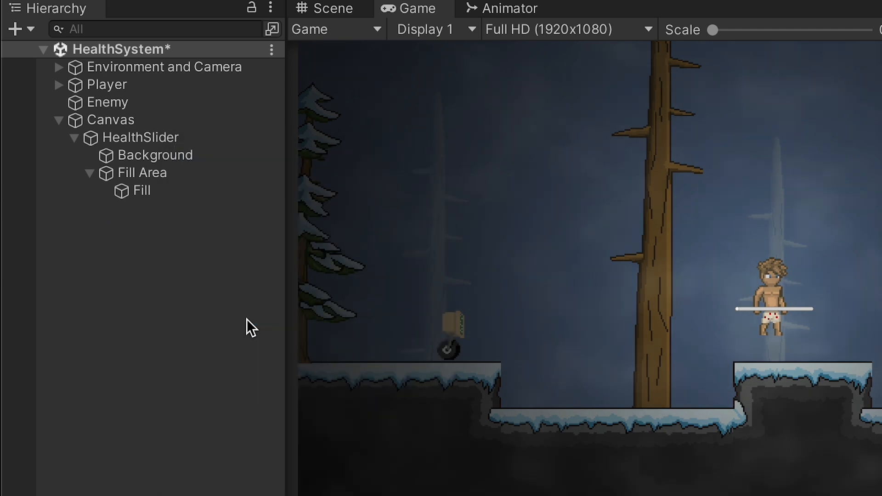
{"action": "left_click", "coordinate": [157, 155]}
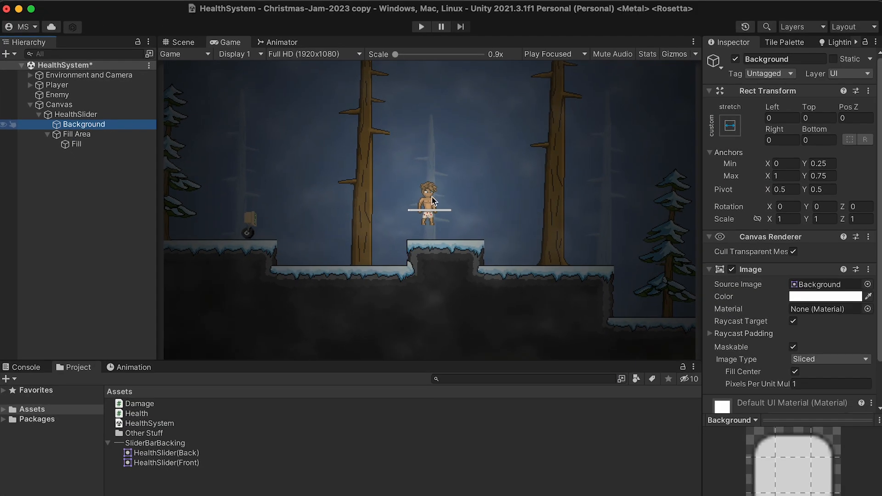
Assign HealthSlider(Back) to the Background image and HealthSlider(Front) to the Fill image
{"action": "left_click", "coordinate": [167, 453]}
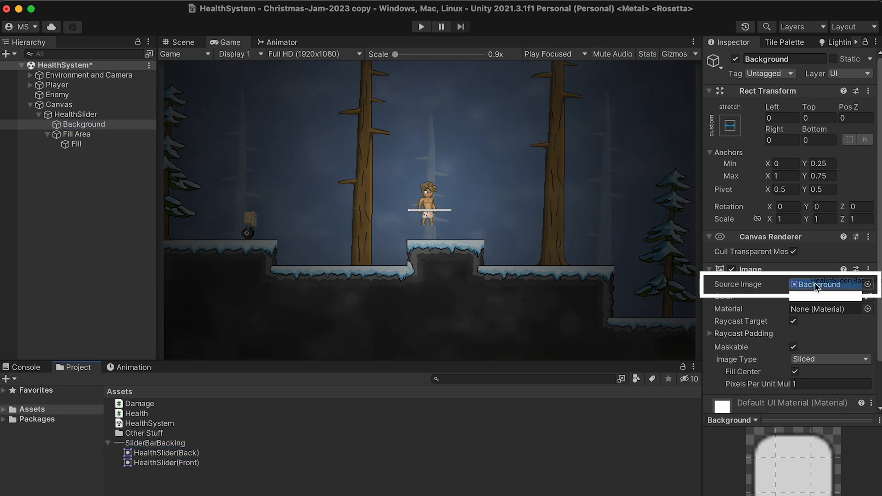
{"action": "left_click", "coordinate": [830, 284]}
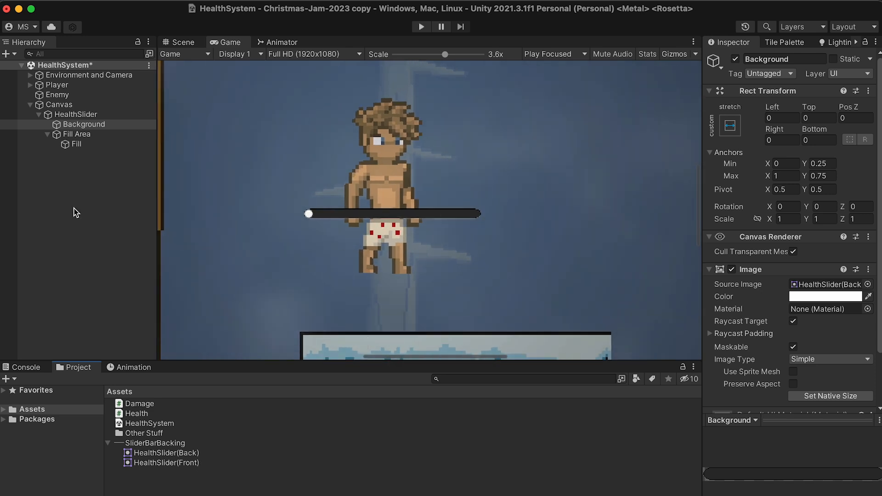
{"action": "left_click", "coordinate": [76, 144]}
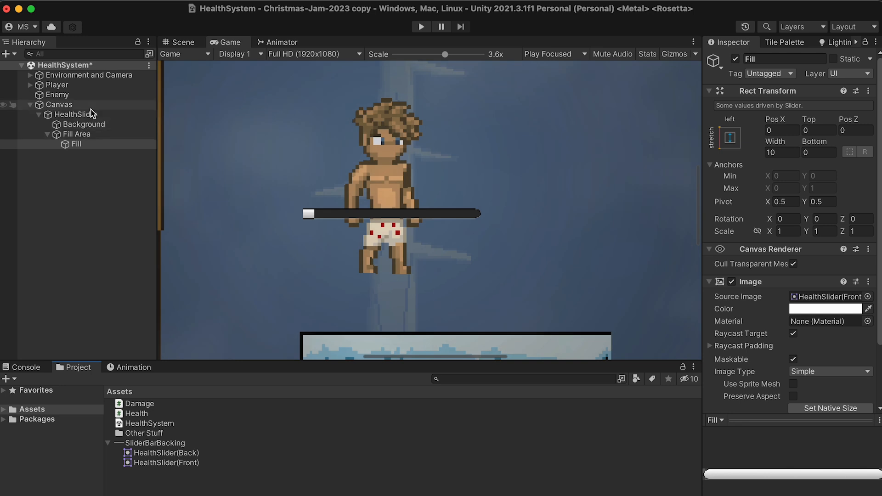
{"action": "left_click", "coordinate": [76, 114]}
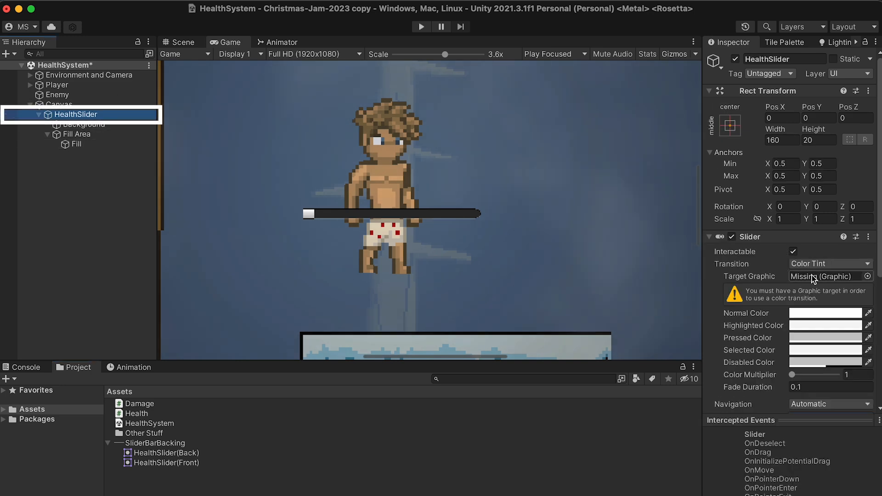
{"action": "scroll", "scroll_direction": "down", "scroll_amount": 3}
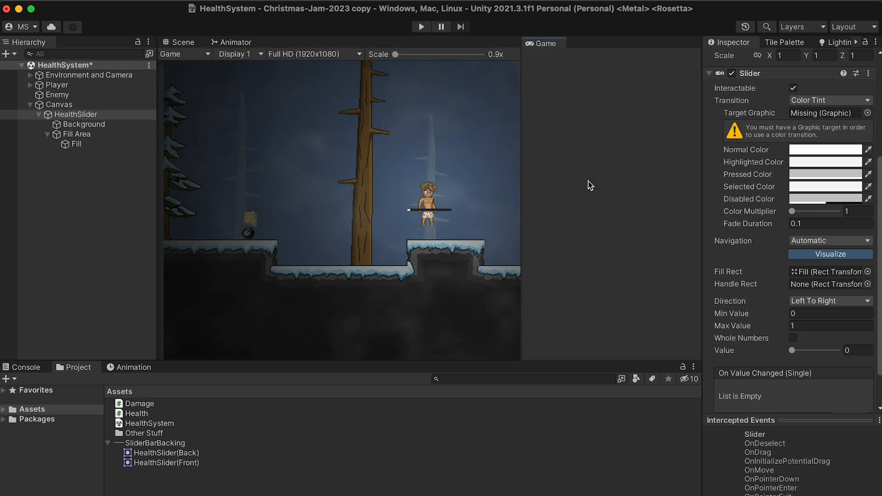
Restore the Scene view and set the HealthSlider Rect Transform to width 320, height 60
{"action": "left_click", "coordinate": [235, 41]}
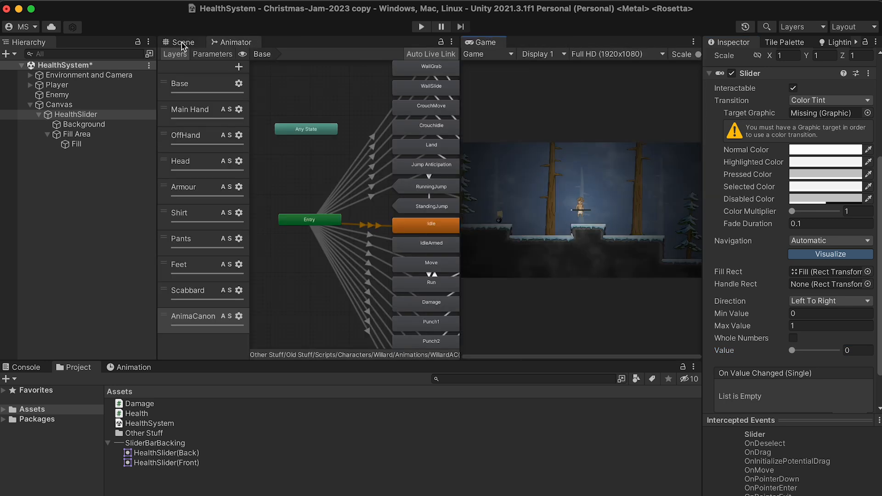
{"action": "left_click", "coordinate": [184, 41]}
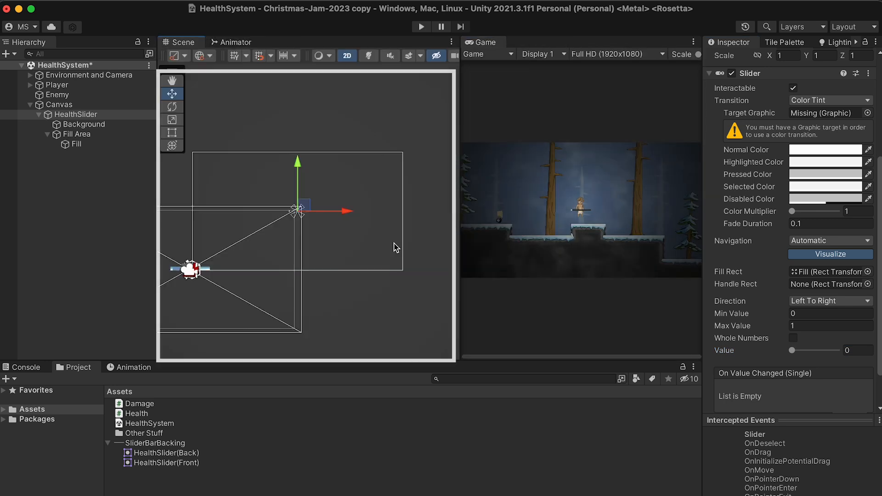
{"action": "mouse_move", "coordinate": [599, 174]}
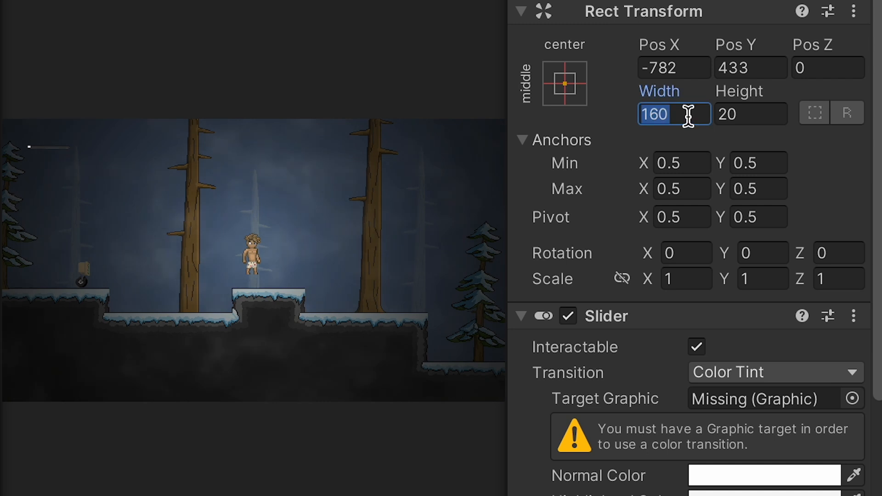
{"action": "type", "text": "320"}
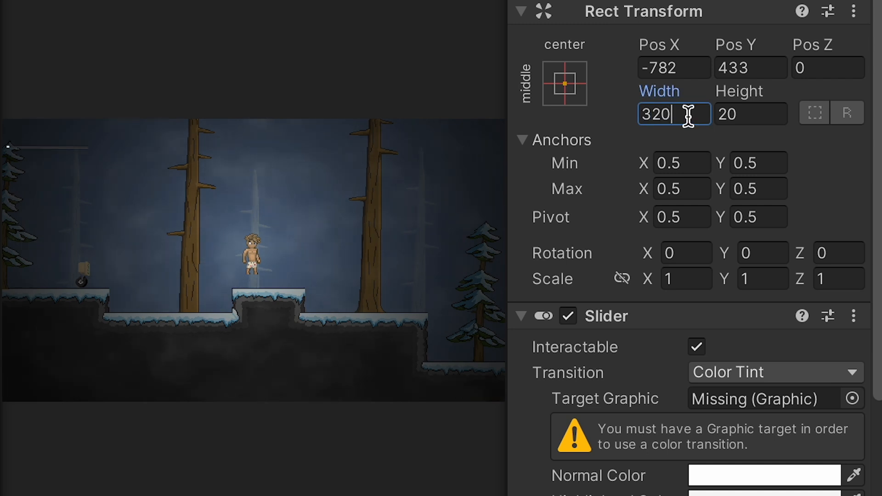
{"action": "left_click", "coordinate": [751, 114]}
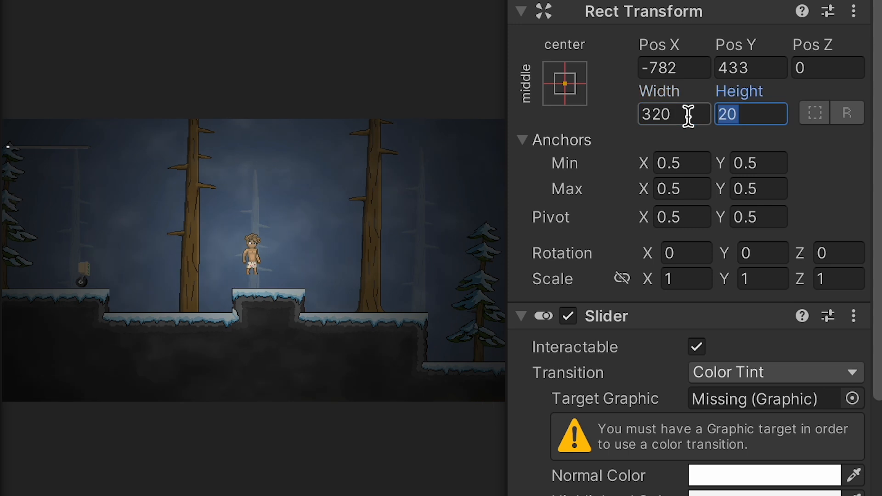
{"action": "type", "text": "60"}
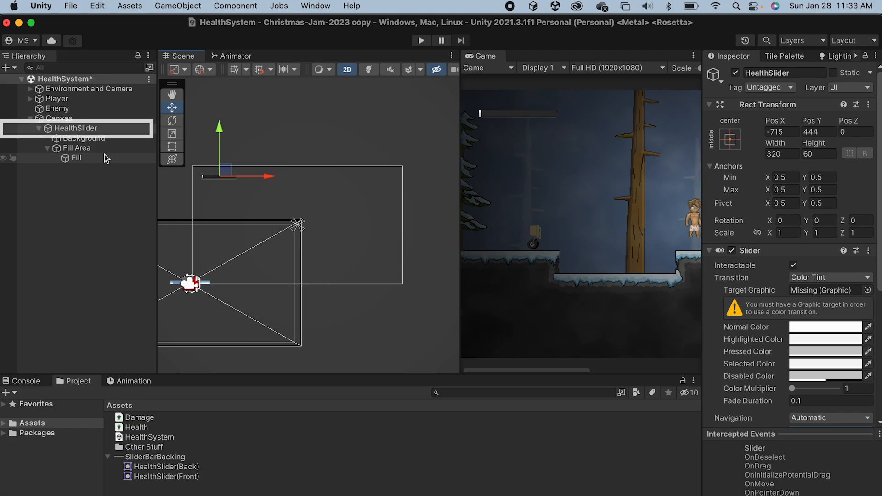
Inspect the Background, Fill and Fill Area objects of the slider
{"action": "left_click", "coordinate": [74, 158]}
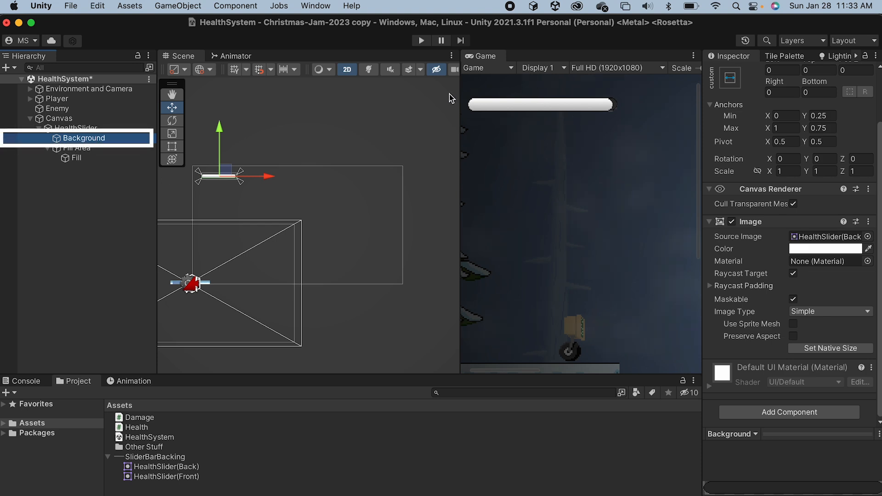
{"action": "left_click", "coordinate": [75, 158]}
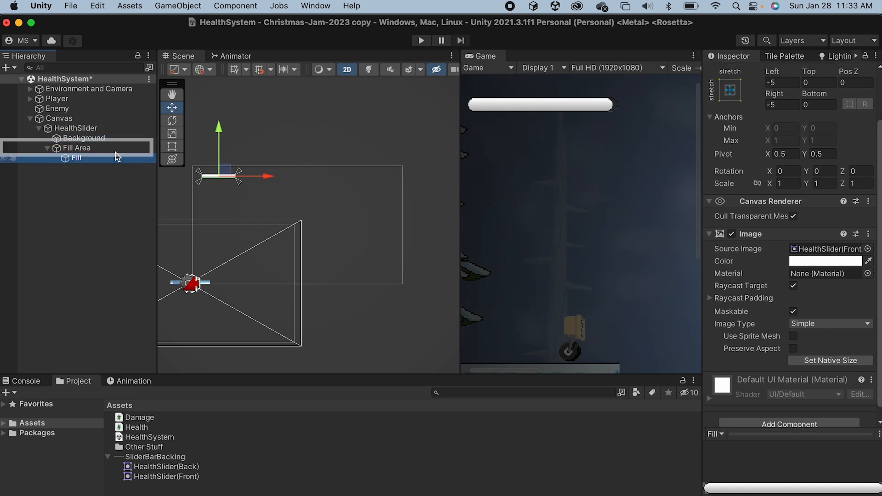
{"action": "left_click", "coordinate": [78, 147]}
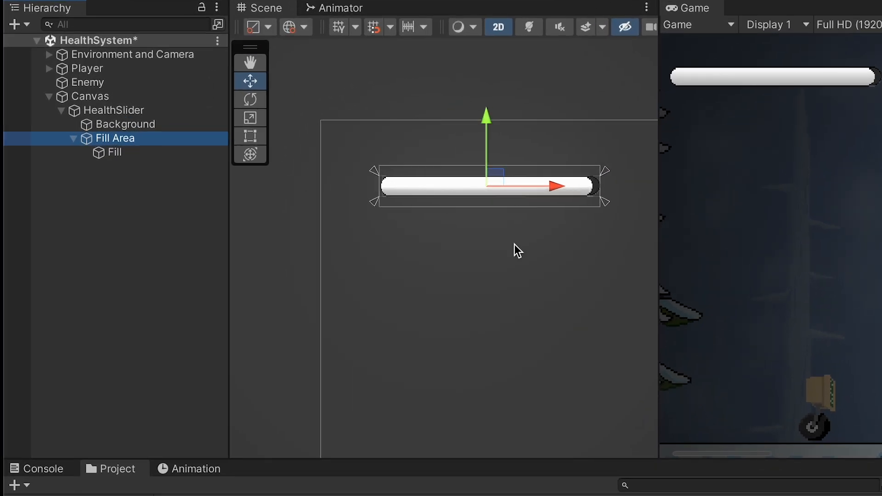
{"action": "mouse_move", "coordinate": [597, 194]}
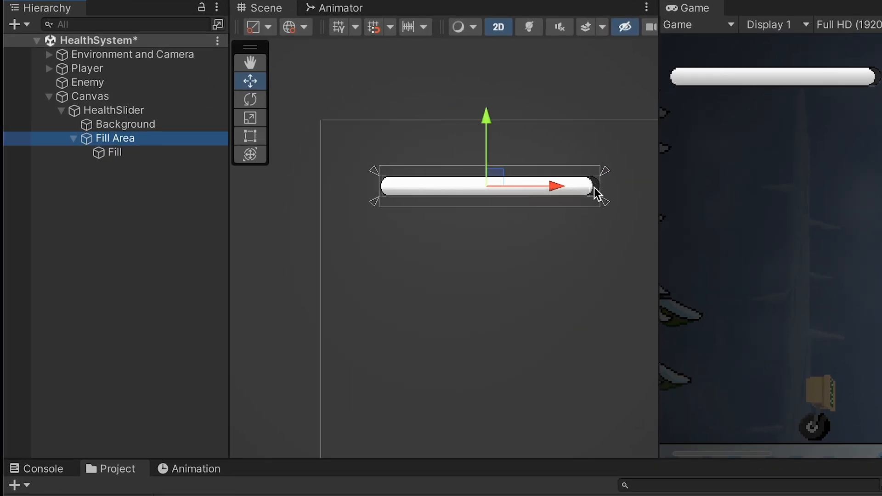
{"action": "scroll", "scroll_direction": "up", "scroll_amount": 3}
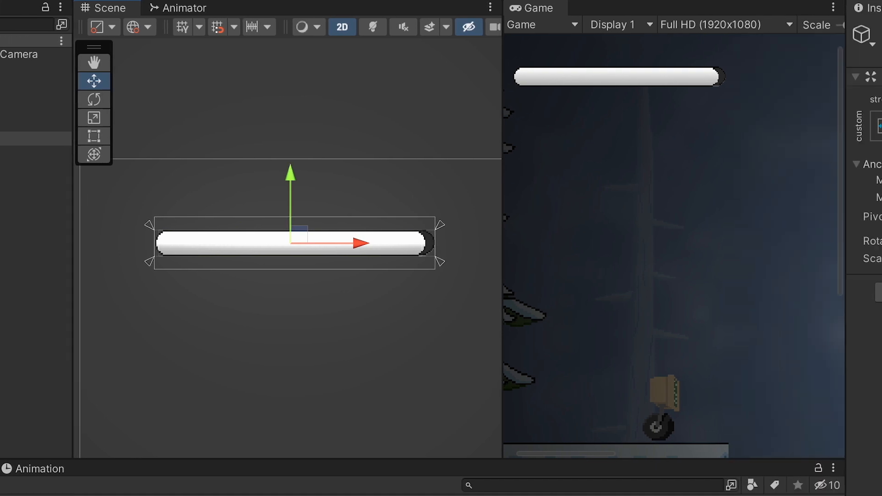
Apply the stretch-stretch anchor preset so the fill spans the whole bar at value 1
{"action": "left_click", "coordinate": [662, 126]}
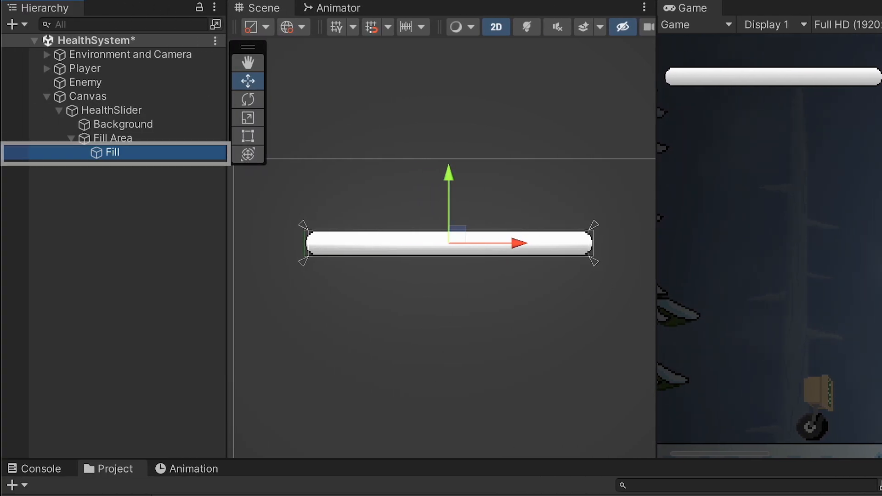
{"action": "left_click", "coordinate": [662, 142]}
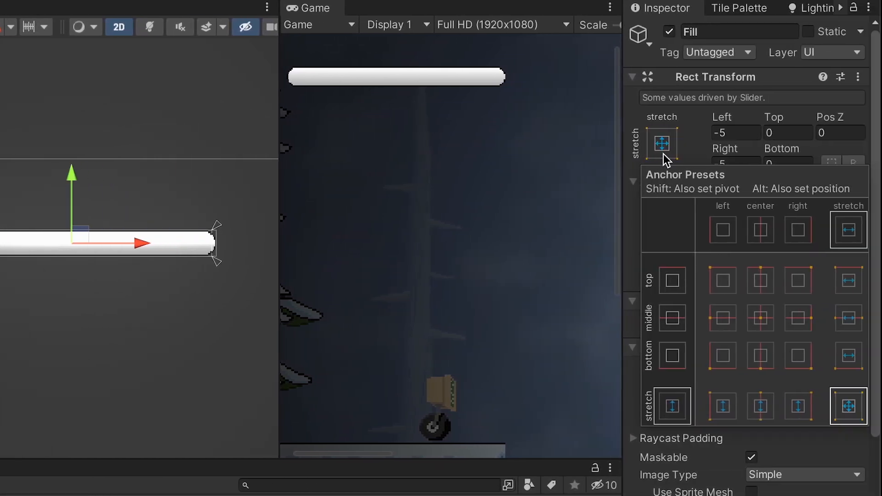
{"action": "left_click", "coordinate": [848, 406]}
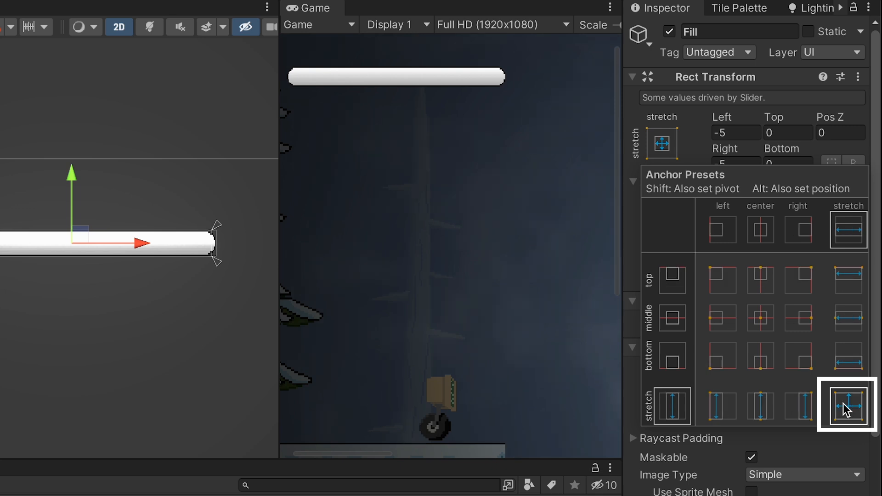
{"action": "left_click", "coordinate": [846, 405]}
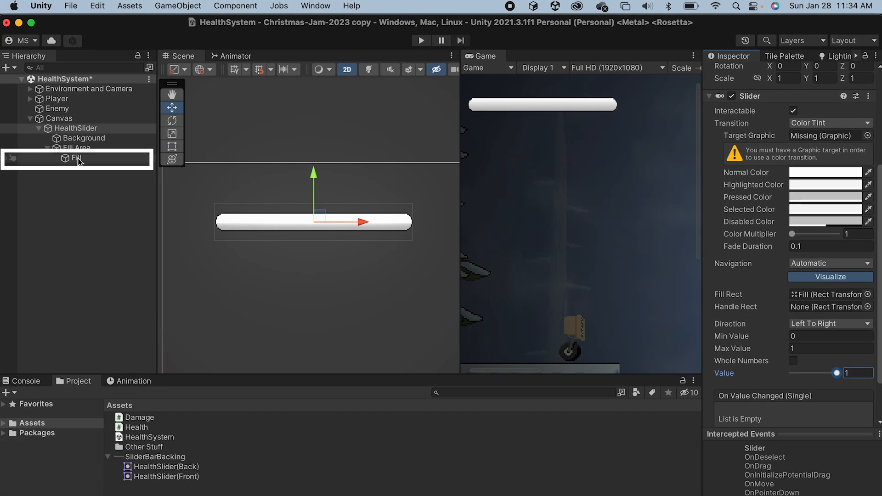
Tint the Fill image red in the colour picker
{"action": "left_click", "coordinate": [76, 158]}
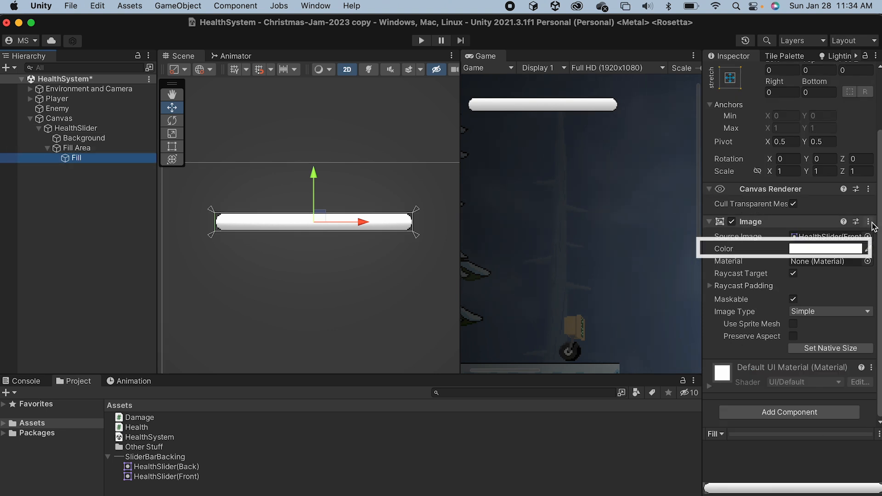
{"action": "left_click", "coordinate": [827, 248]}
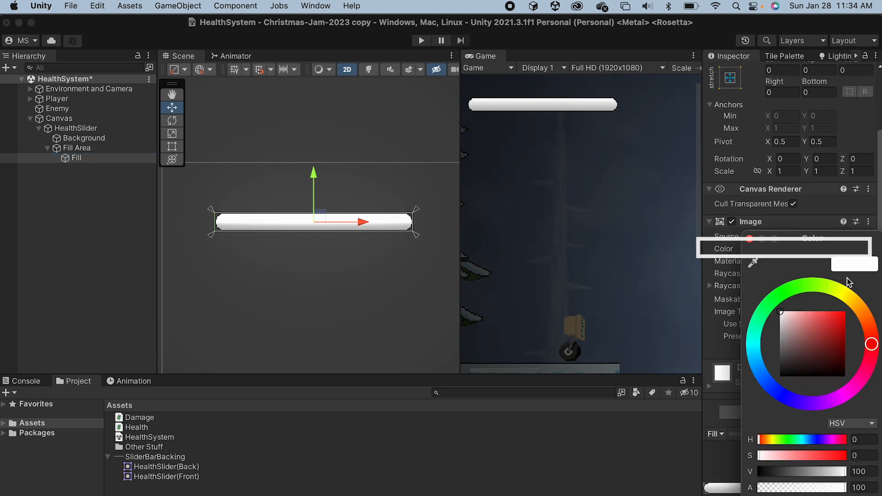
{"action": "left_click", "coordinate": [824, 316]}
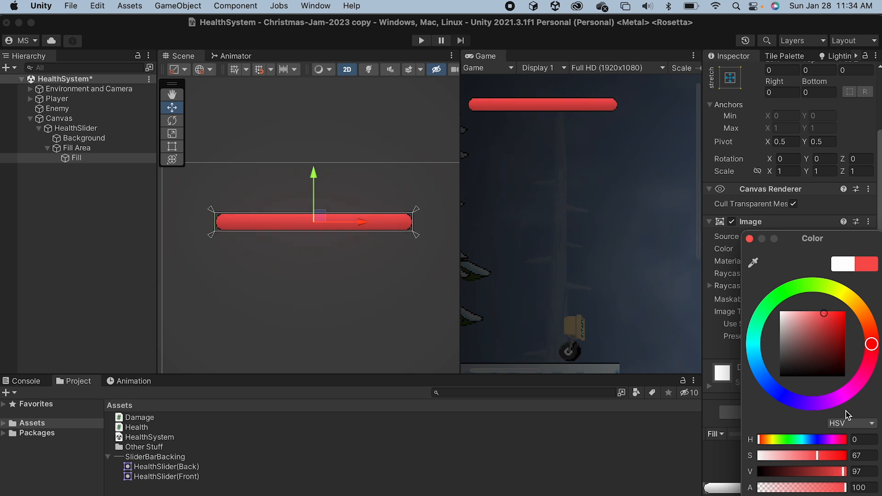
{"action": "mouse_move", "coordinate": [753, 412]}
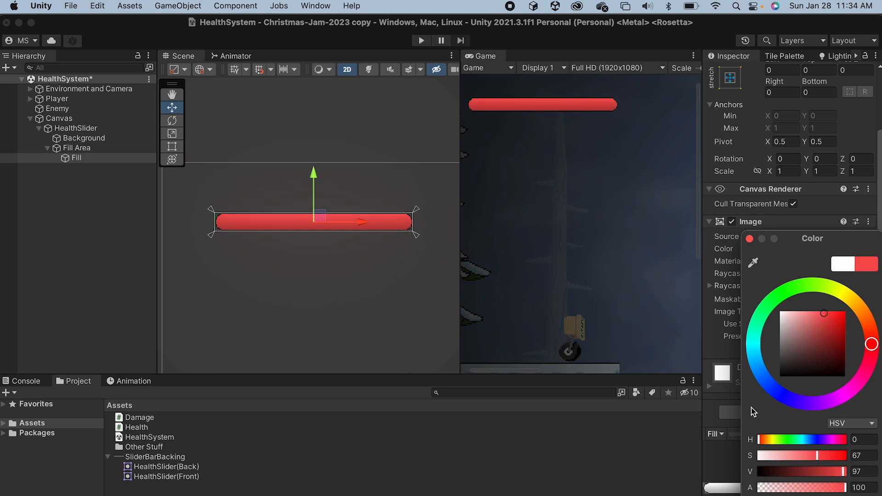
{"action": "left_click", "coordinate": [787, 292]}
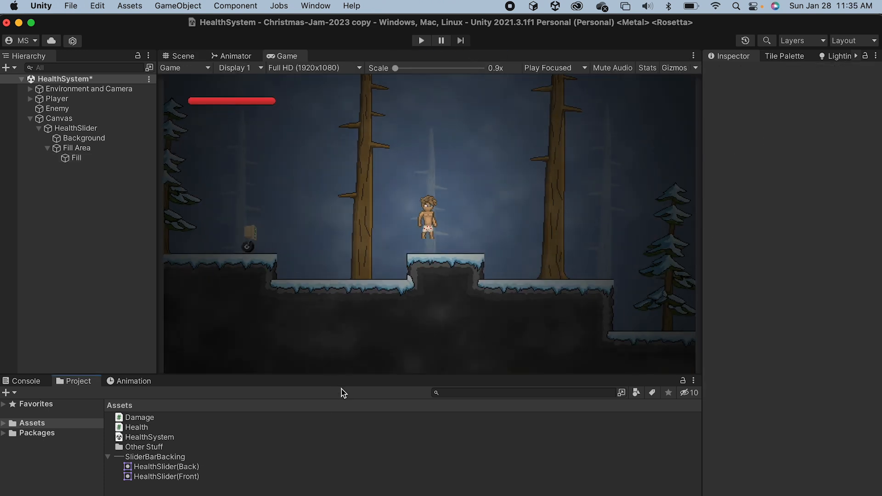
{"action": "mouse_move", "coordinate": [336, 475]}
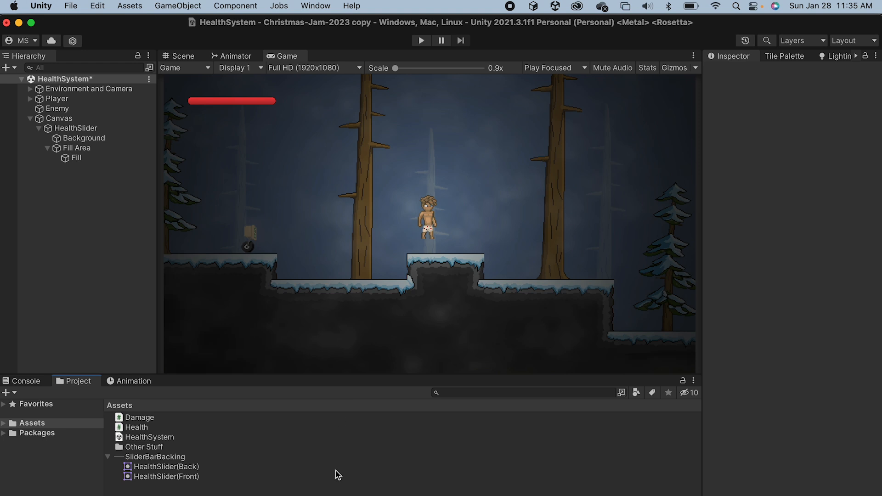
{"action": "mouse_move", "coordinate": [187, 457]}
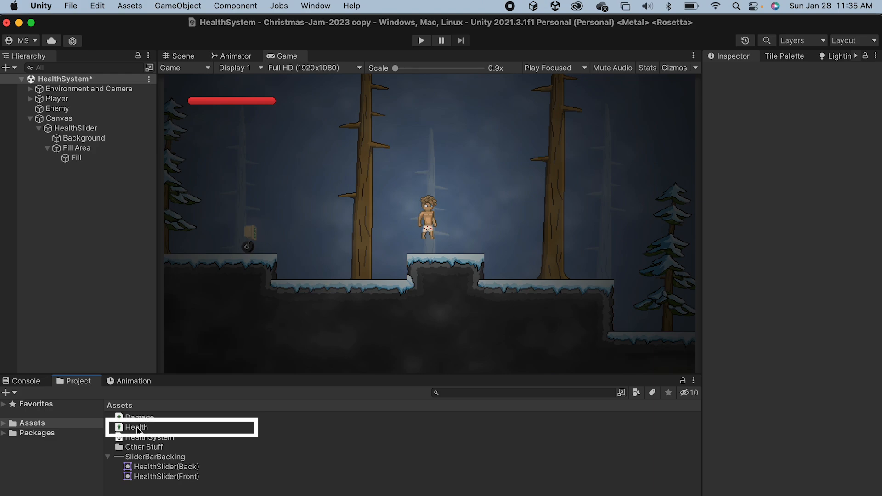
Open the Health script from Assets in the code editor
{"action": "double_click", "coordinate": [135, 427]}
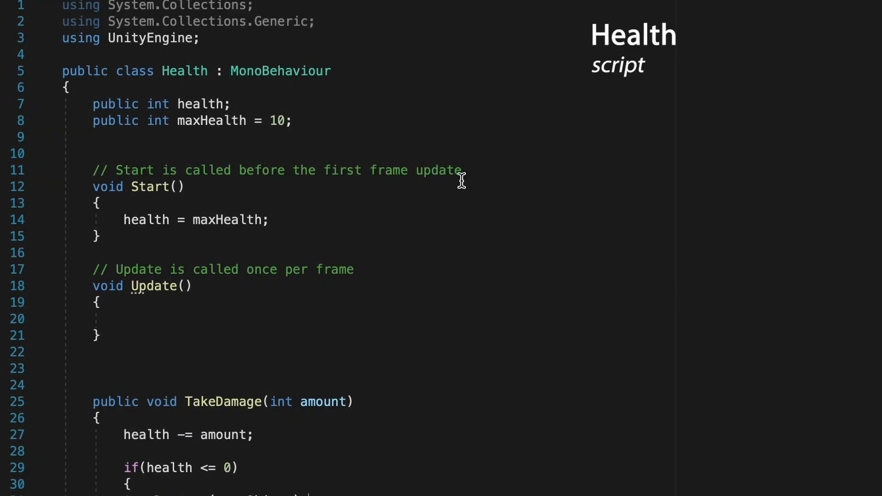
{"action": "mouse_move", "coordinate": [172, 209]}
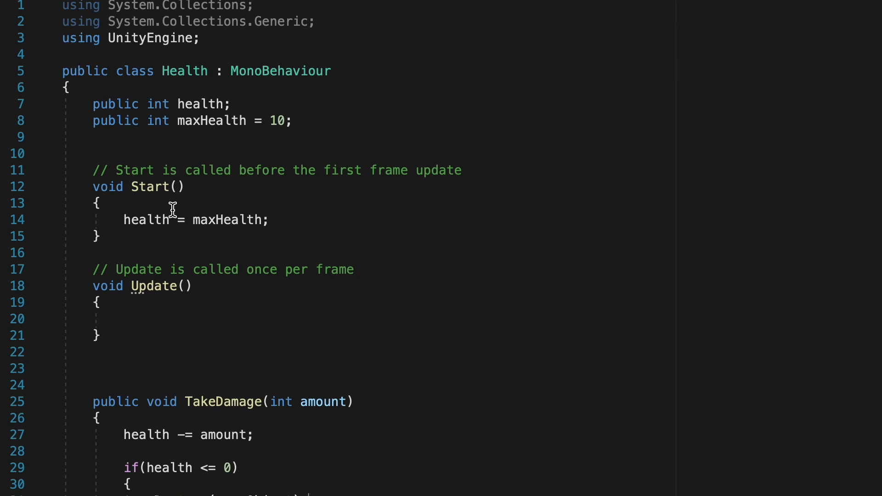
{"action": "mouse_move", "coordinate": [160, 392]}
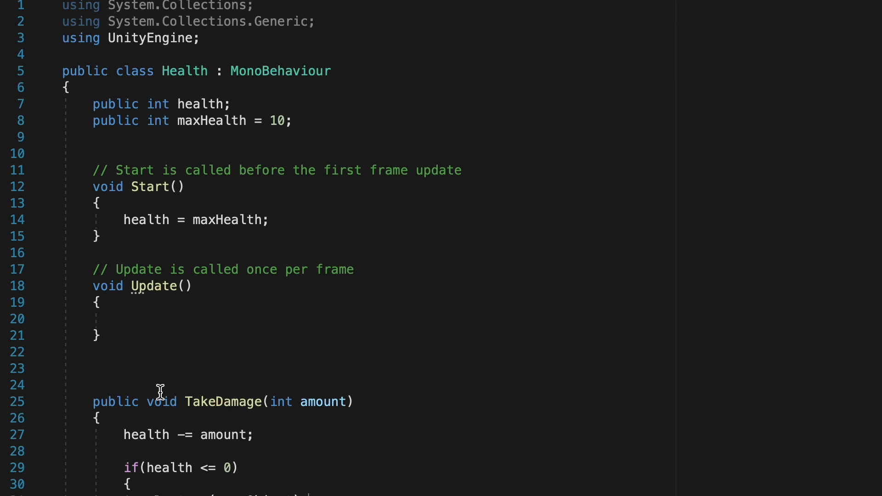
Add 'using UnityEngine.UI;' and a 'public Slider slider;' field below maxHealth in Health.cs
{"action": "scroll", "scroll_direction": "down", "scroll_amount": 3}
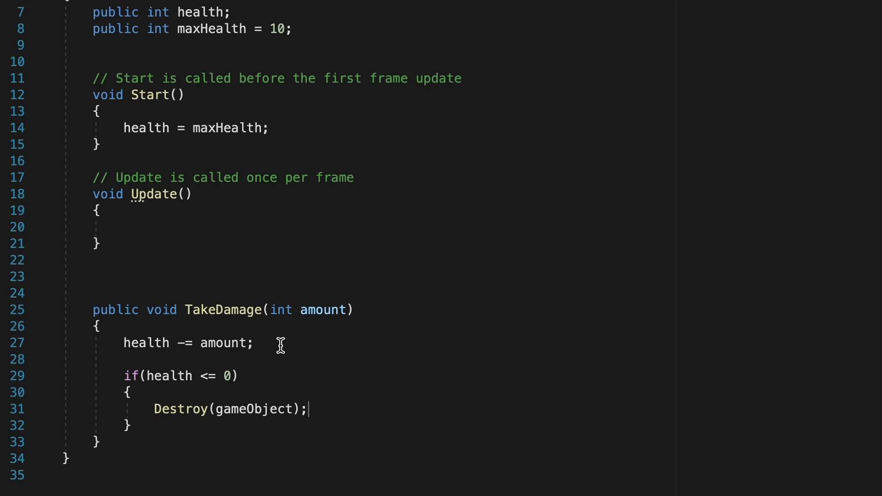
{"action": "mouse_move", "coordinate": [400, 465]}
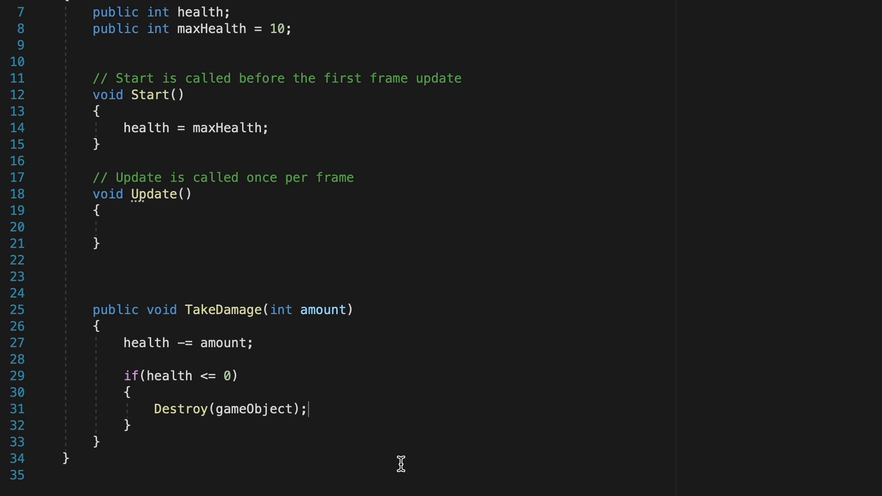
{"action": "scroll", "scroll_direction": "up", "scroll_amount": 3}
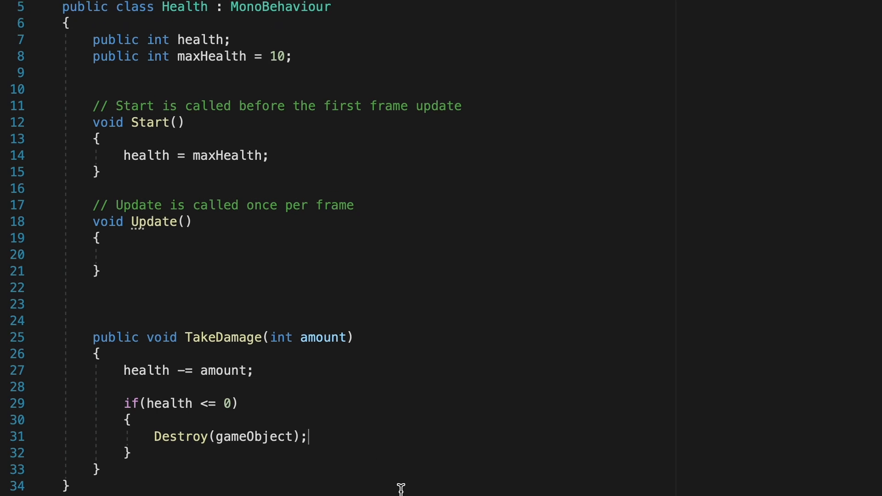
{"action": "scroll", "scroll_direction": "up", "scroll_amount": 3}
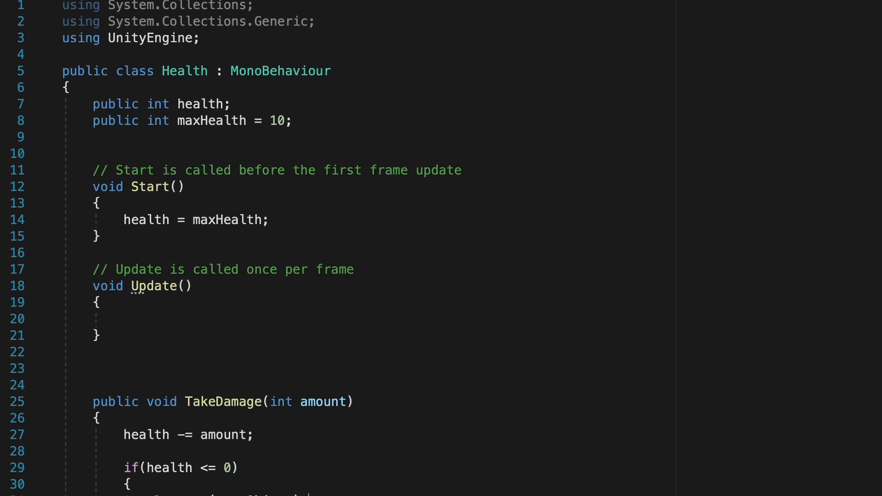
{"action": "mouse_move", "coordinate": [253, 52]}
{"action": "type", "text": "using"}
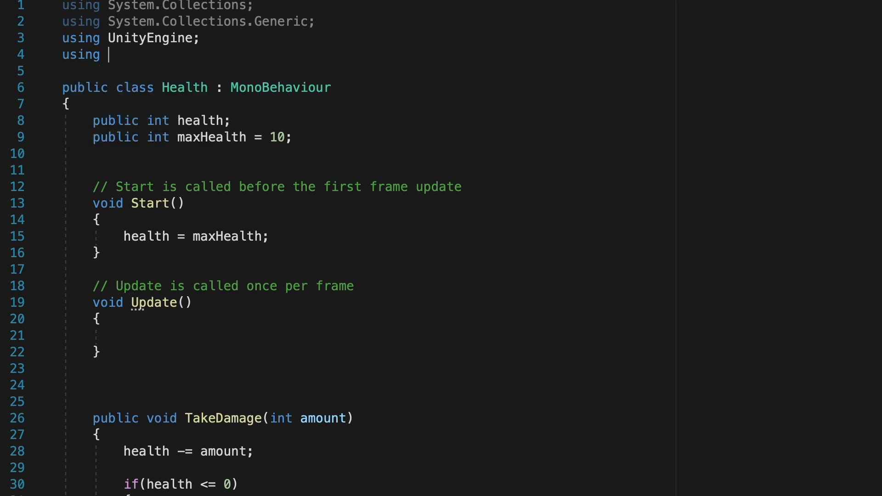
{"action": "type", "text": "UnityEngine.UI;"}
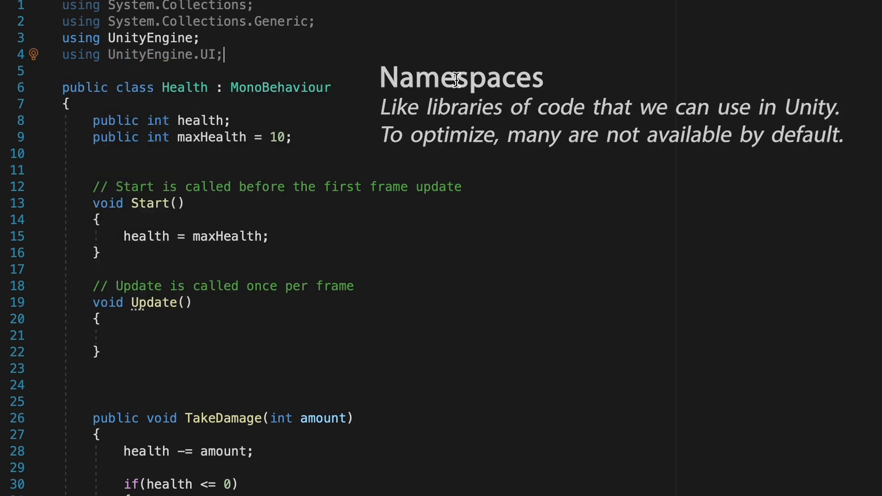
{"action": "type", "text": "p"}
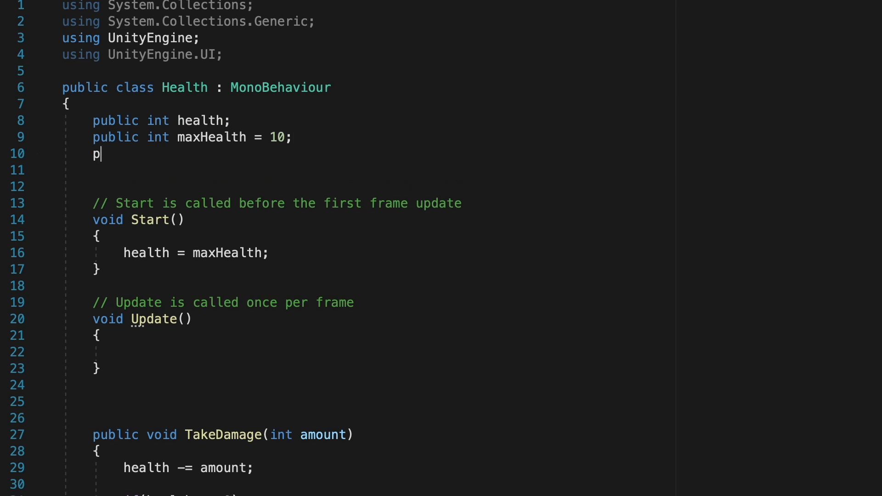
{"action": "type", "text": "ublic Slider slider;"}
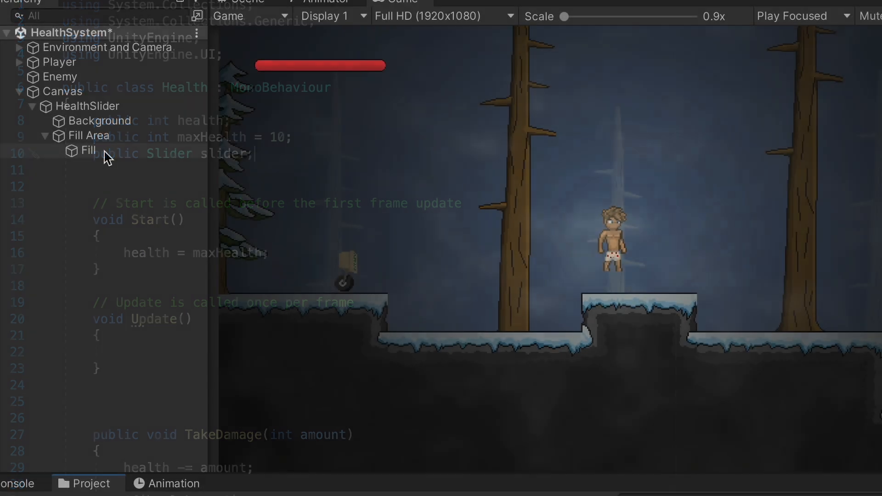
{"action": "left_click", "coordinate": [59, 61]}
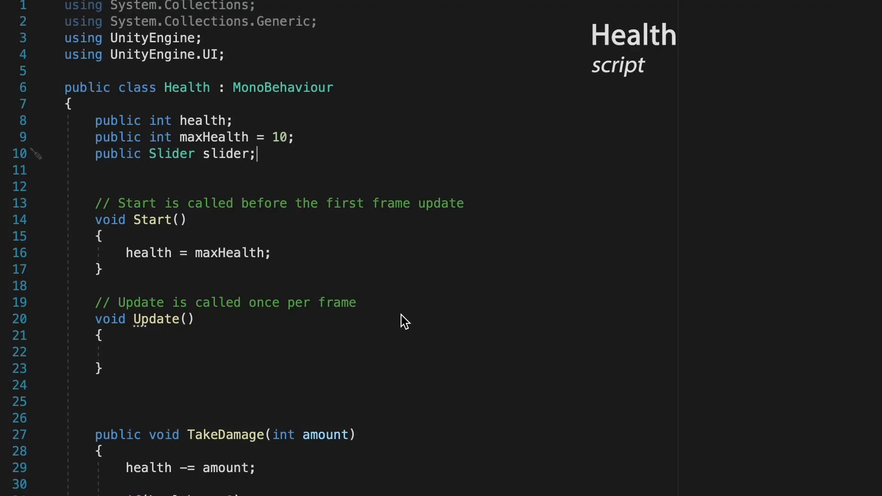
{"action": "mouse_move", "coordinate": [315, 260]}
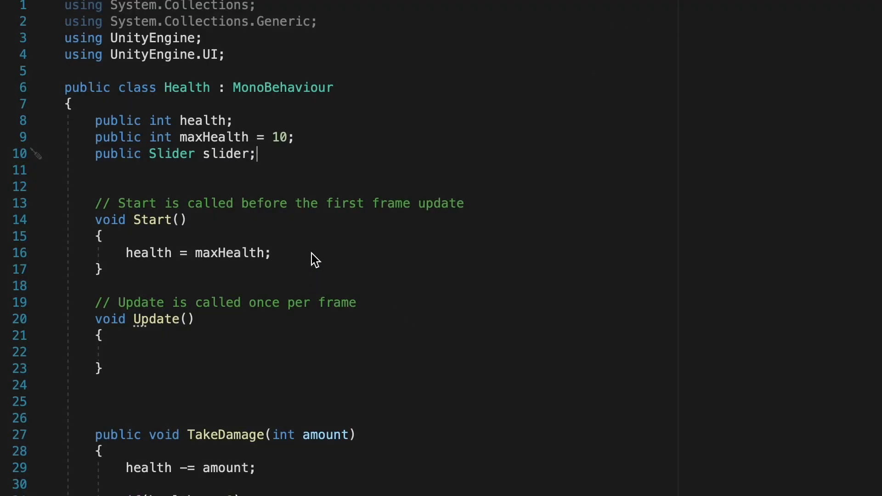
In Start, set slider.maxValue = maxHealth and slider.value = health
{"action": "key", "text": "Enter"}
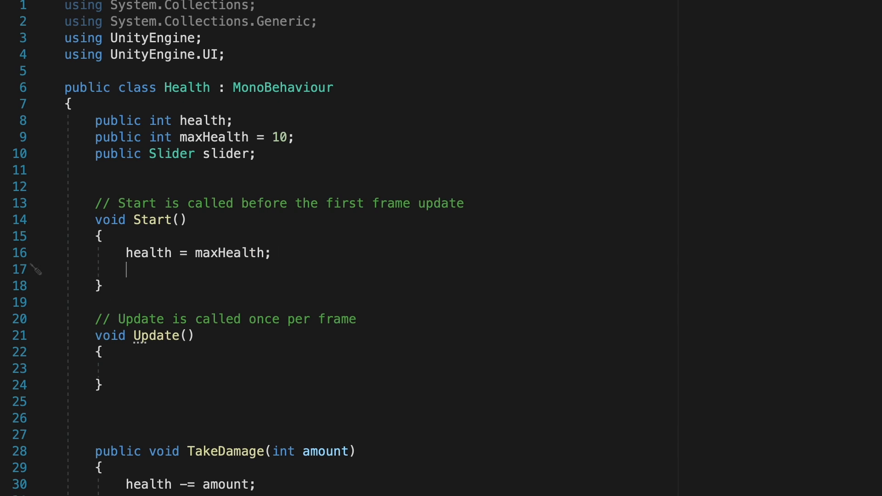
{"action": "type", "text": "slider.maxValue = maxHealth;"}
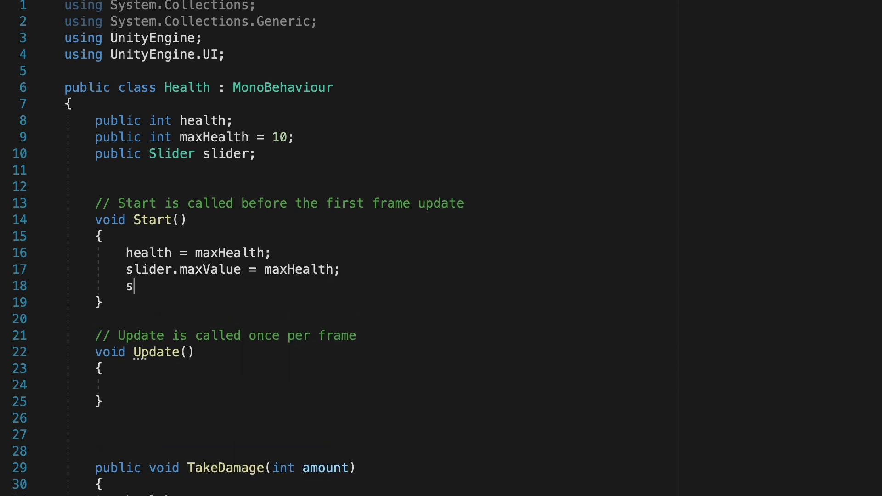
{"action": "type", "text": "lider.value ="}
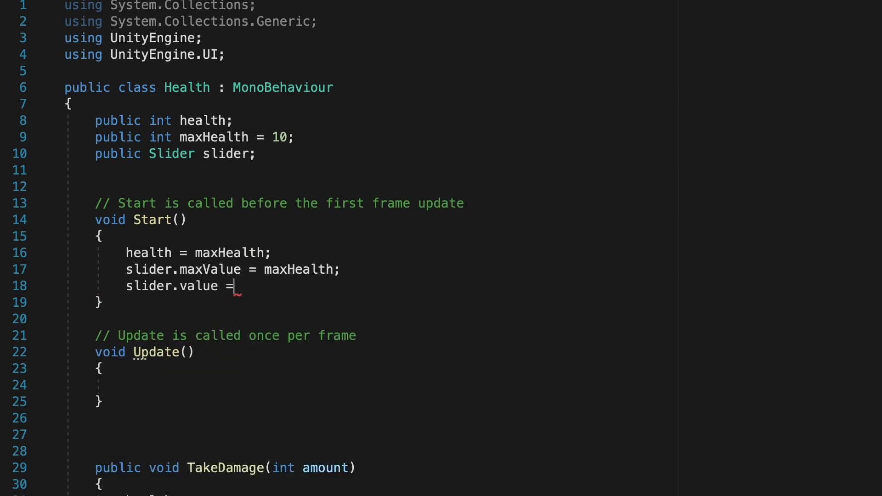
{"action": "type", "text": "health;"}
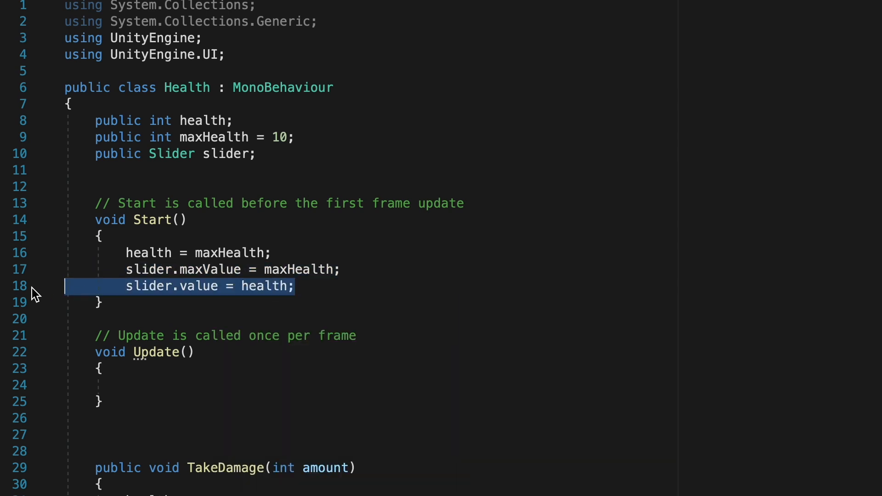
After health -= amount in TakeDamage, refresh slider.value = health
{"action": "scroll", "scroll_direction": "down", "scroll_amount": 3}
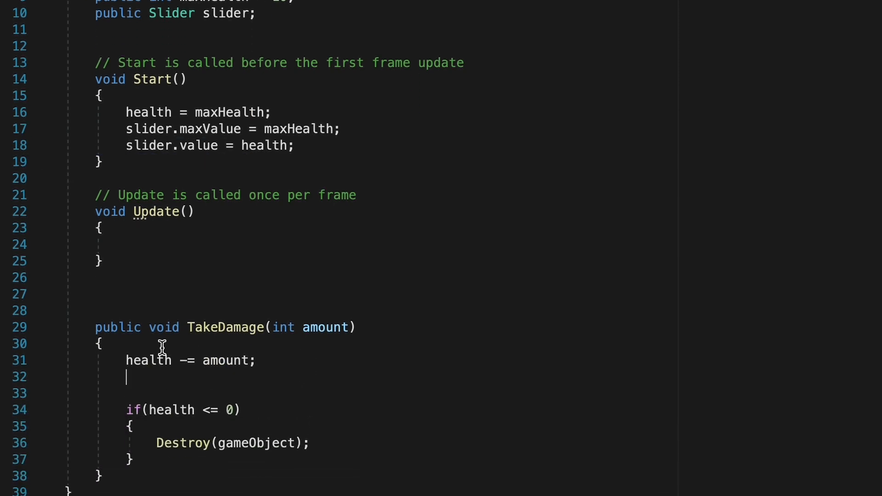
{"action": "type", "text": "slider.value = health;"}
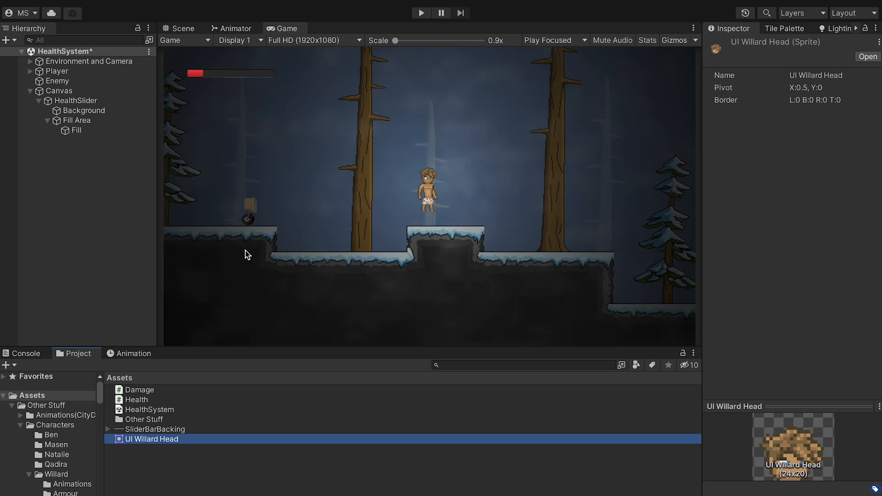
{"action": "mouse_move", "coordinate": [49, 210]}
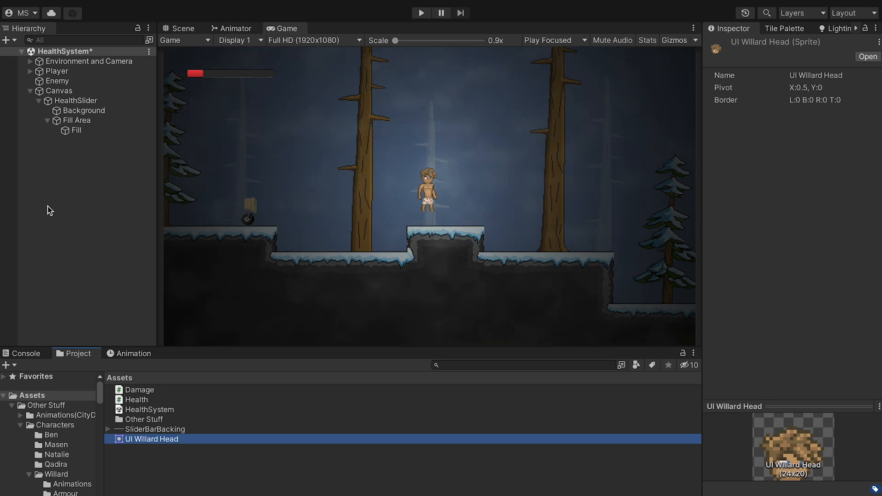
Create a UI Image under Canvas named Portrait for the Willard head sprite
{"action": "double_click", "coordinate": [149, 439]}
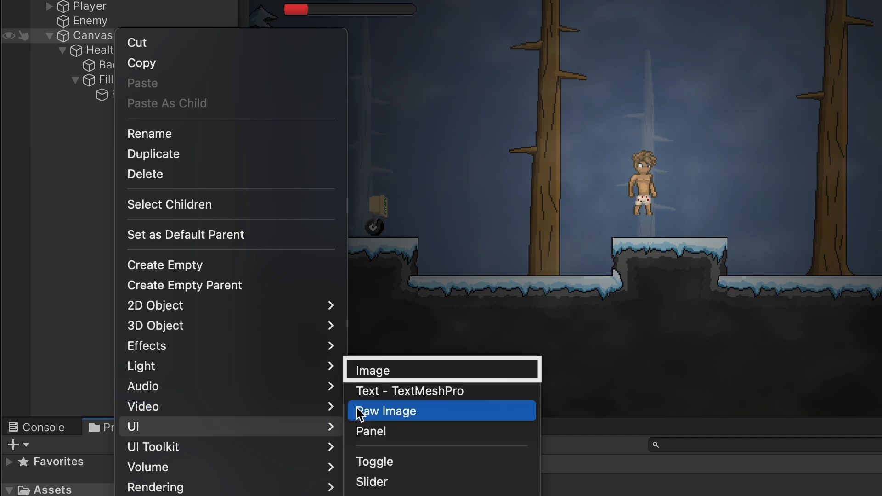
{"action": "left_click", "coordinate": [370, 370]}
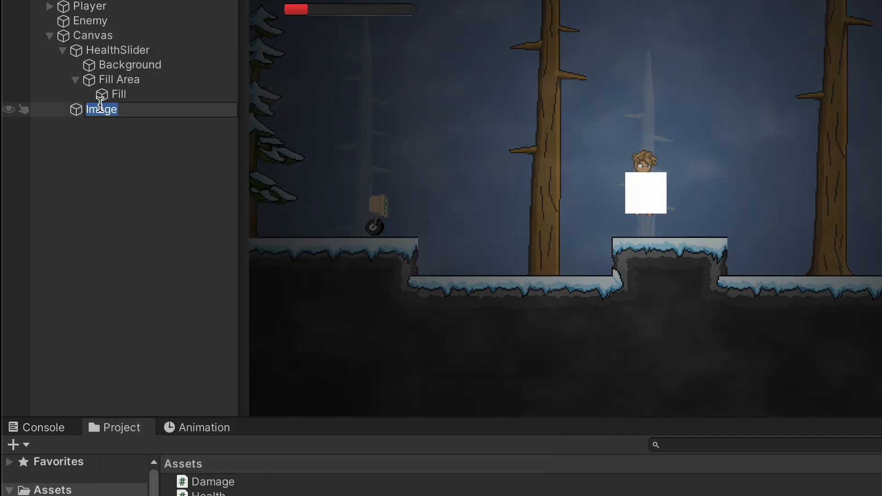
{"action": "type", "text": "Portrait"}
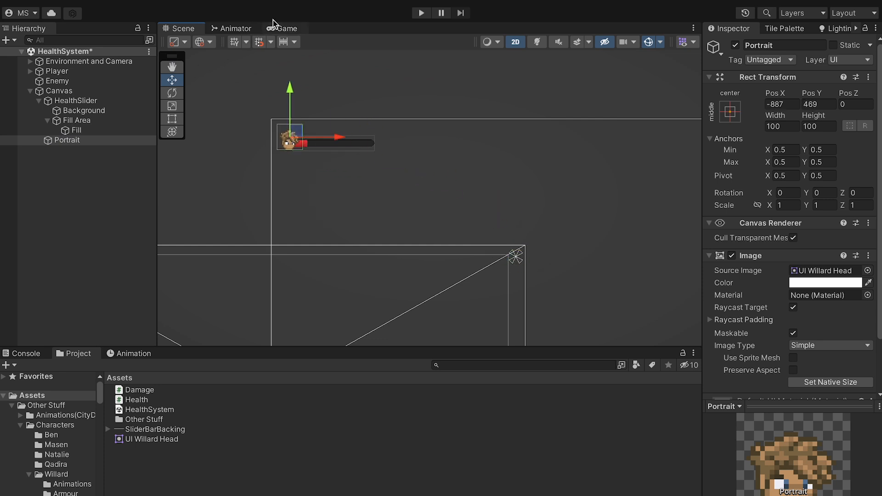
Adjust HealthSlider's Rect Transform Pos X so the bar sits right of the portrait
{"action": "left_click", "coordinate": [284, 28]}
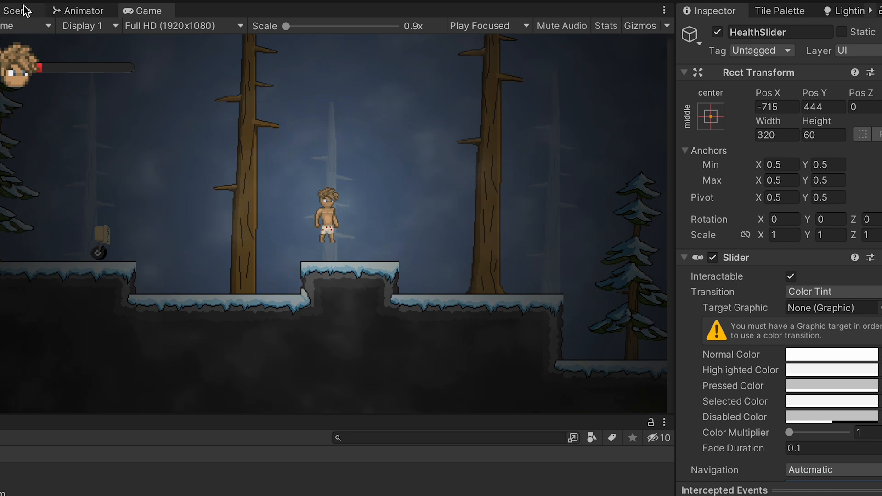
{"action": "left_click", "coordinate": [17, 10]}
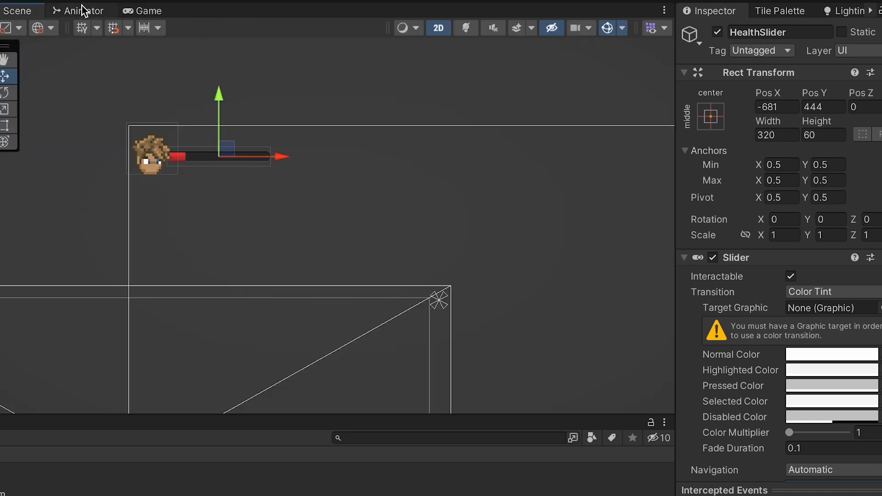
{"action": "left_click", "coordinate": [145, 10]}
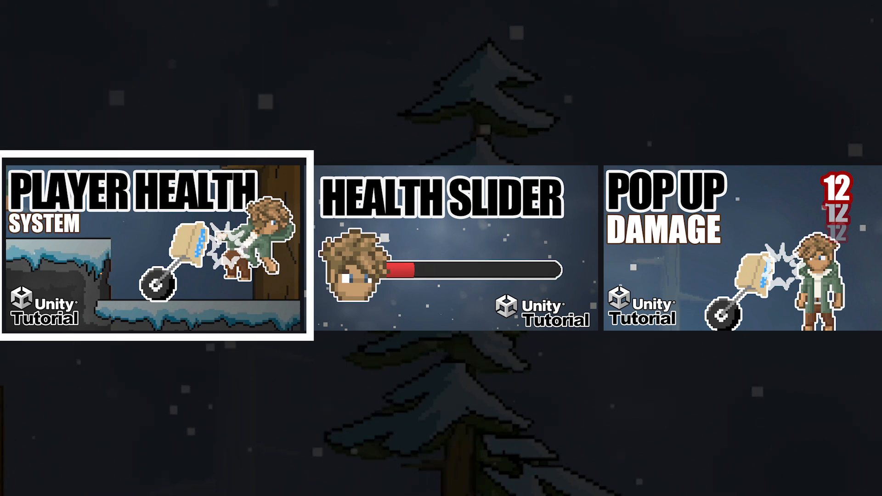
{"action": "left_click", "coordinate": [456, 245]}
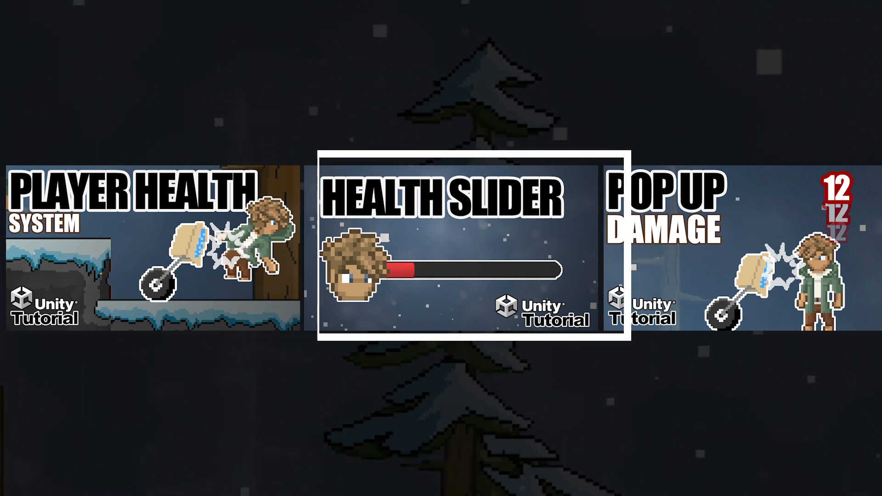